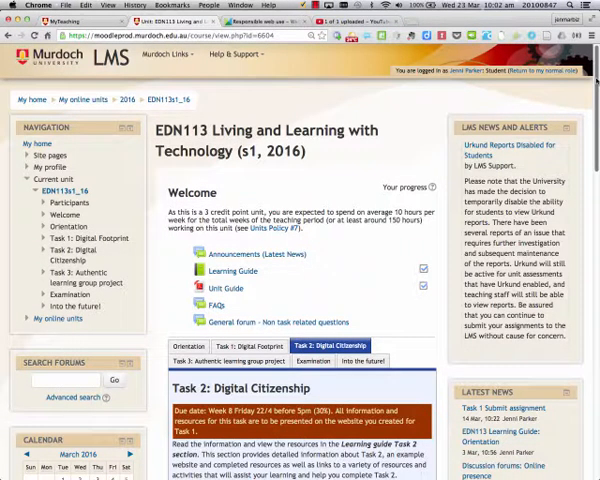
Open 'Learning guide: Task 2 details' and scroll through the website and resource requirements
scroll(down, 3)
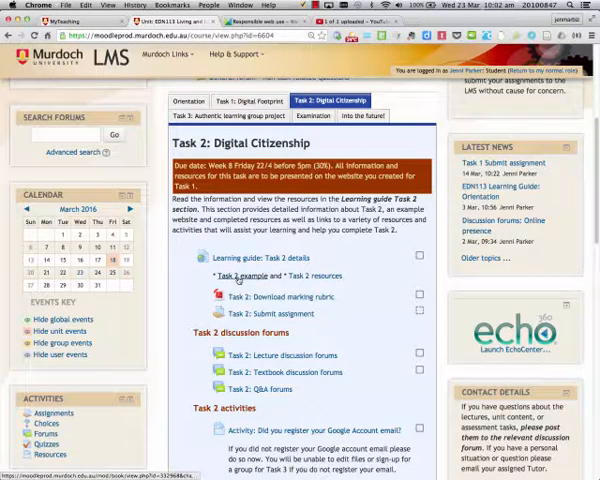
mouse_move(306, 276)
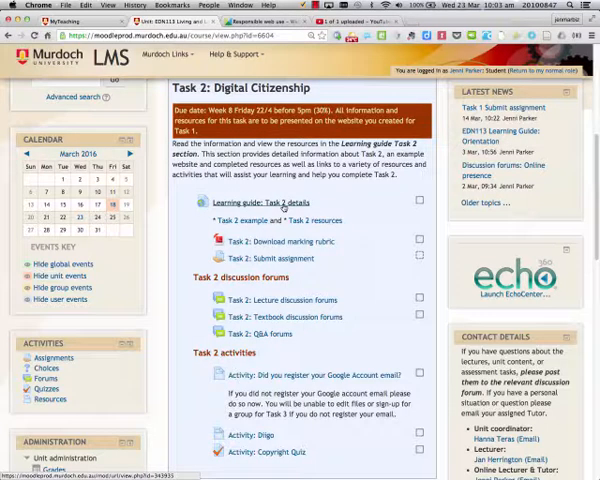
click(262, 202)
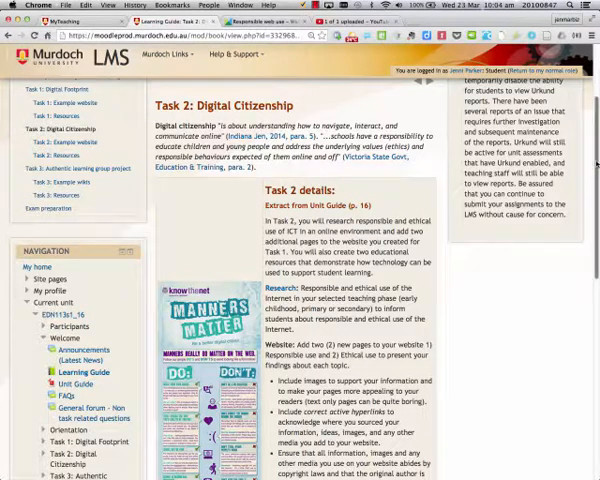
scroll(down, 3)
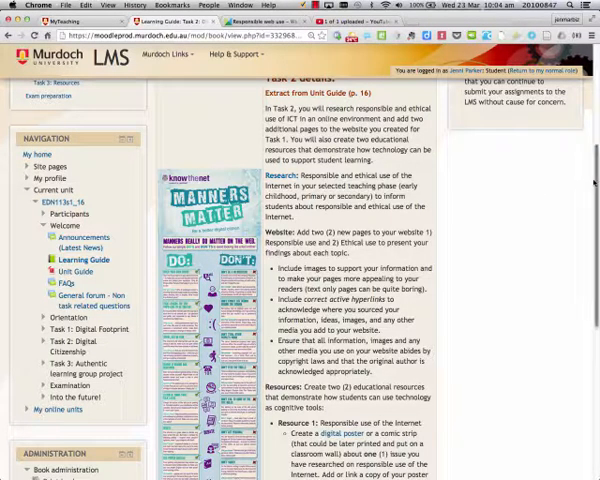
scroll(down, 3)
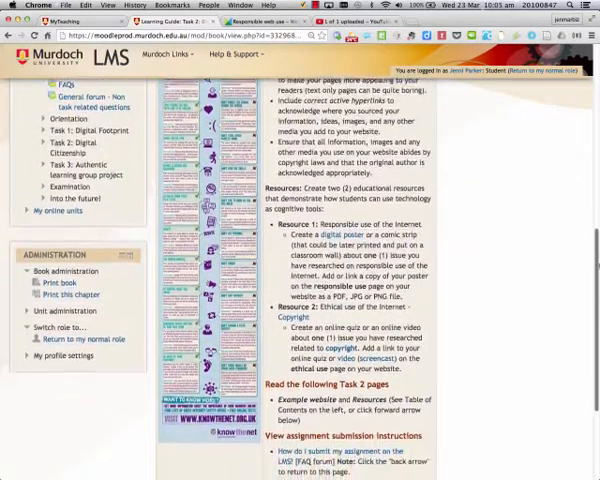
scroll(down, 3)
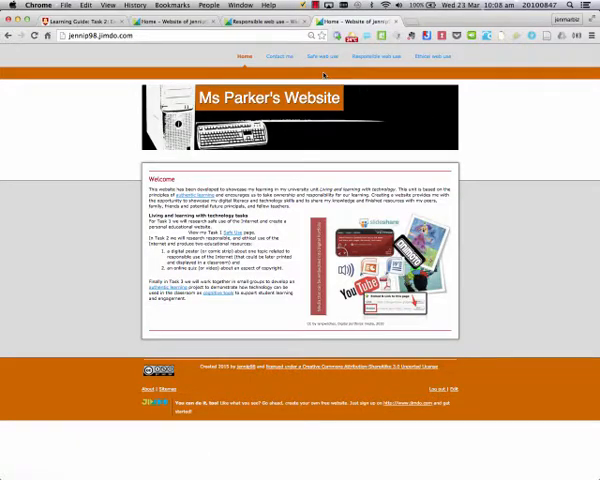
mouse_move(279, 57)
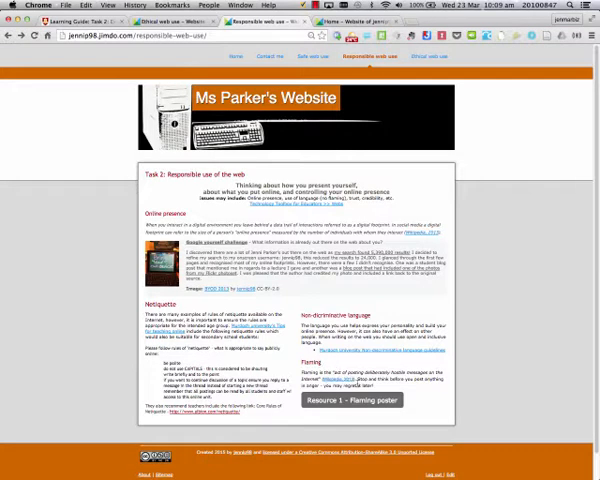
mouse_move(349, 399)
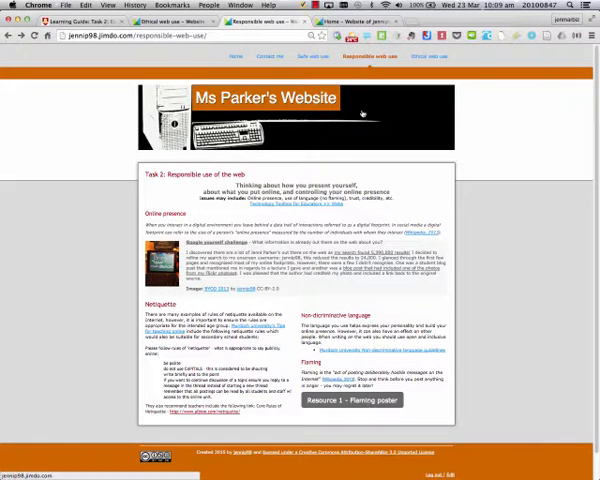
Open the Jimdo example site's 'Ethical web use' page and scroll down it
click(444, 55)
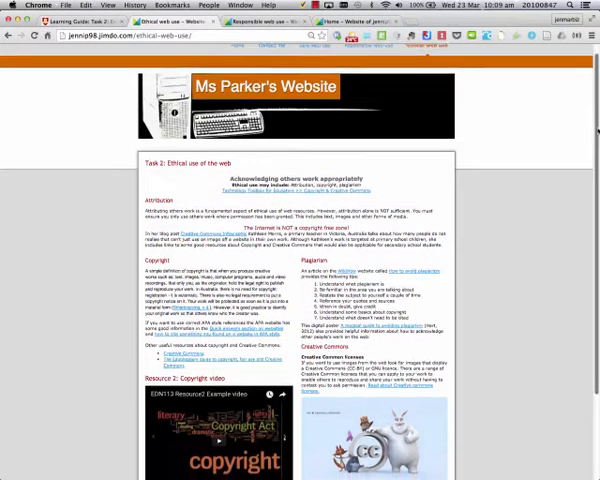
scroll(down, 3)
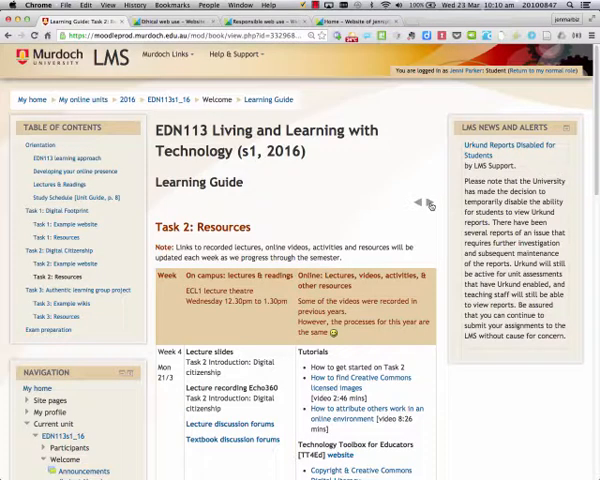
Scroll the Task 2: Resources table down to the Week 5 break through Week 7
scroll(down, 3)
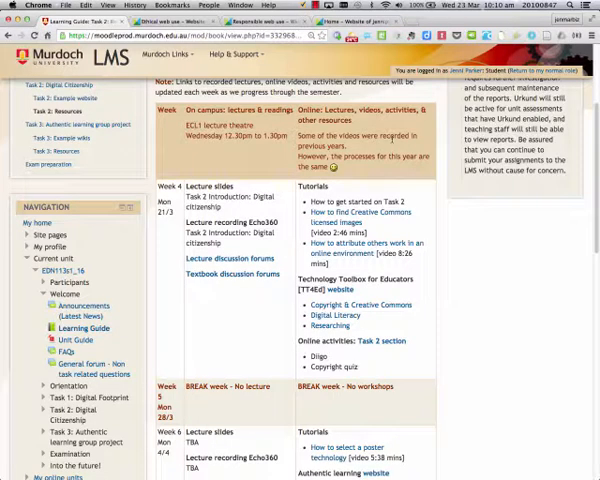
scroll(down, 3)
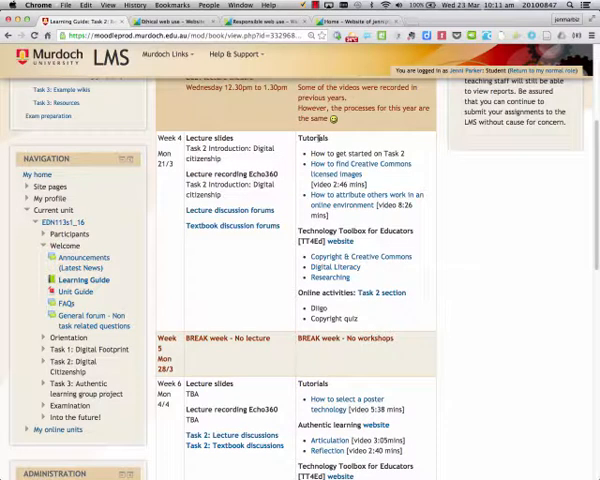
mouse_move(370, 243)
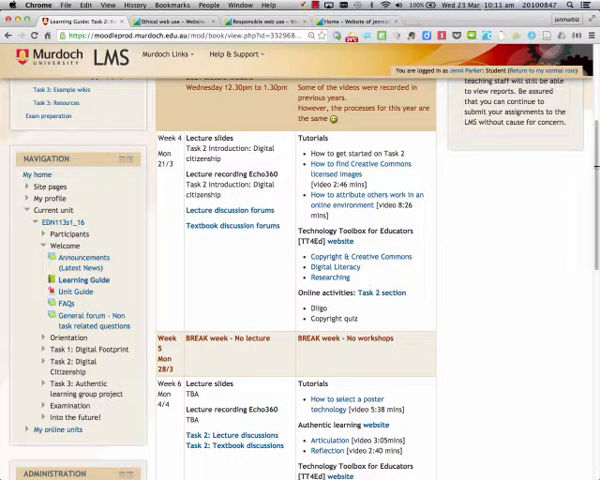
scroll(down, 3)
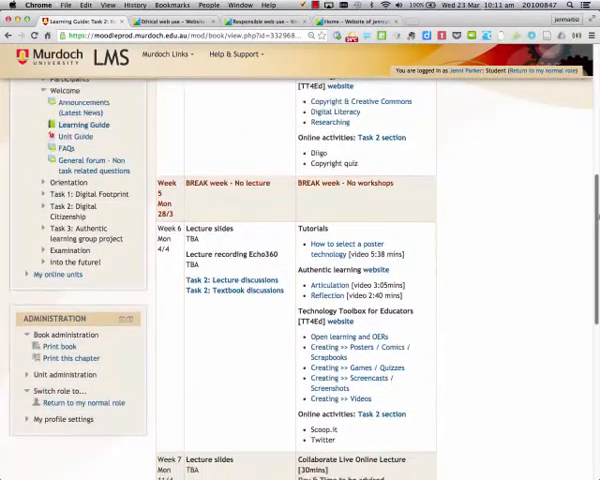
scroll(down, 3)
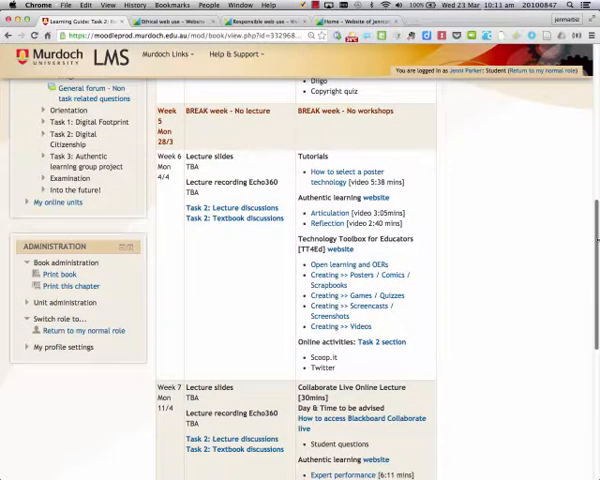
mouse_move(320, 132)
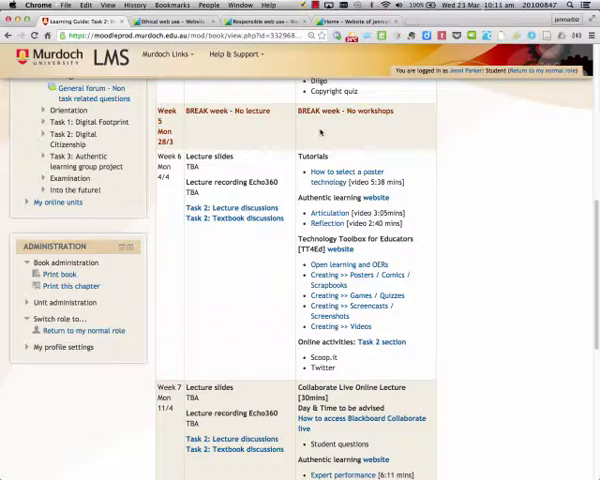
mouse_move(446, 139)
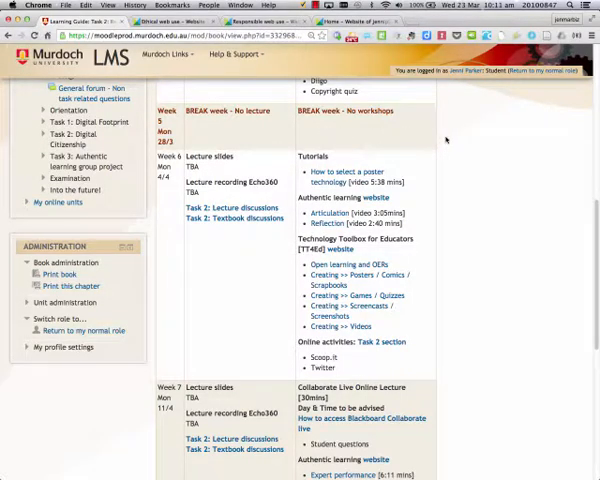
mouse_move(445, 140)
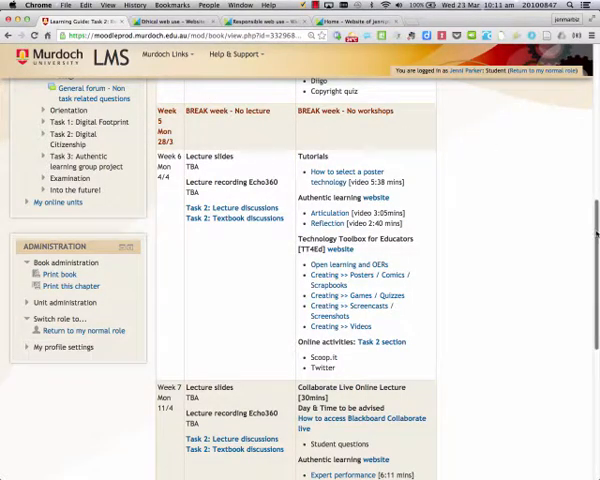
scroll(down, 3)
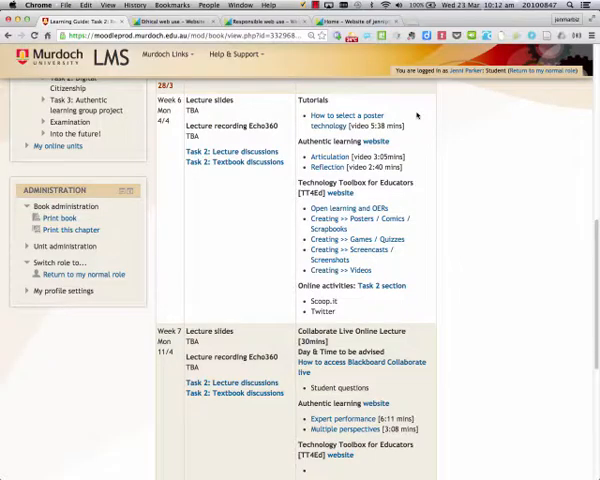
mouse_move(414, 116)
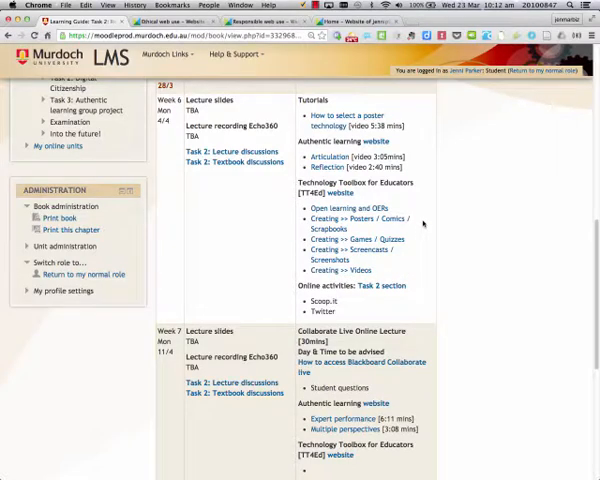
mouse_move(420, 231)
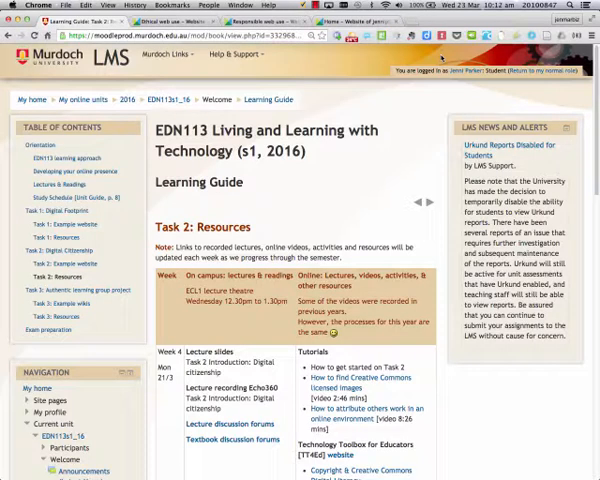
mouse_move(320, 182)
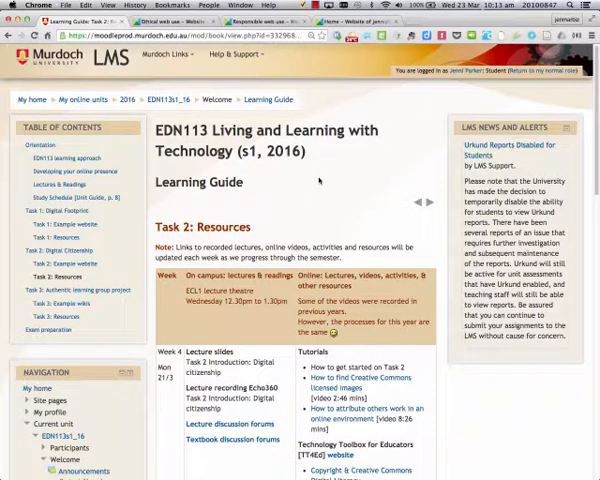
mouse_move(425, 460)
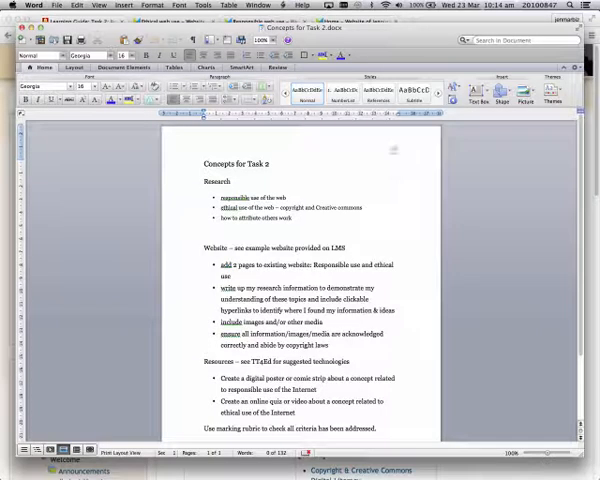
Scroll 'Concepts for Task 2' down to the note about using the marking rubric
scroll(down, 3)
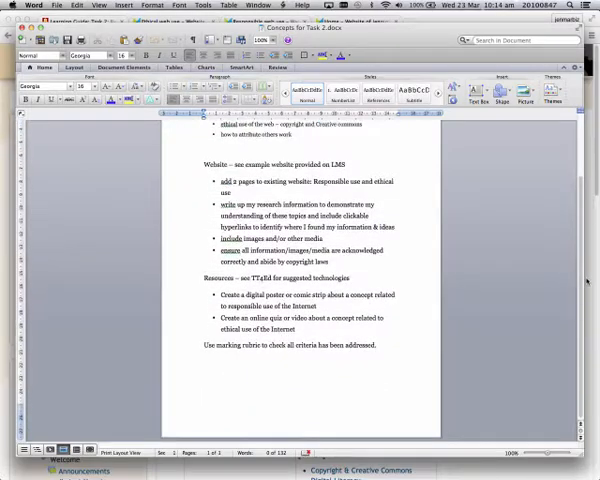